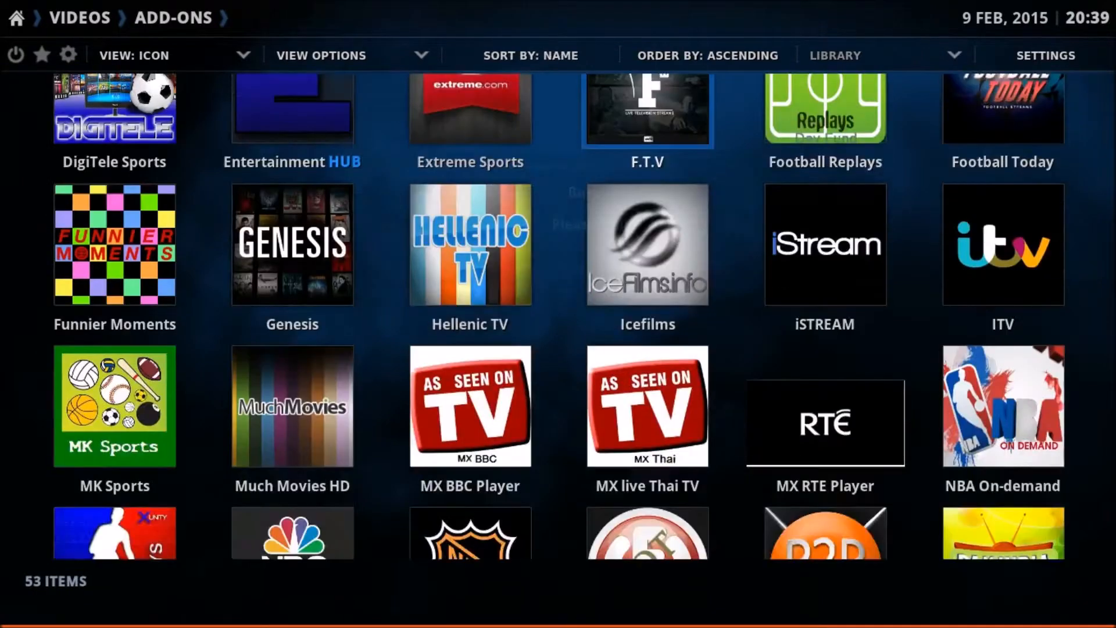
- Add the F.T.V video add-on to favourites from its context menu
scroll("down", 3)
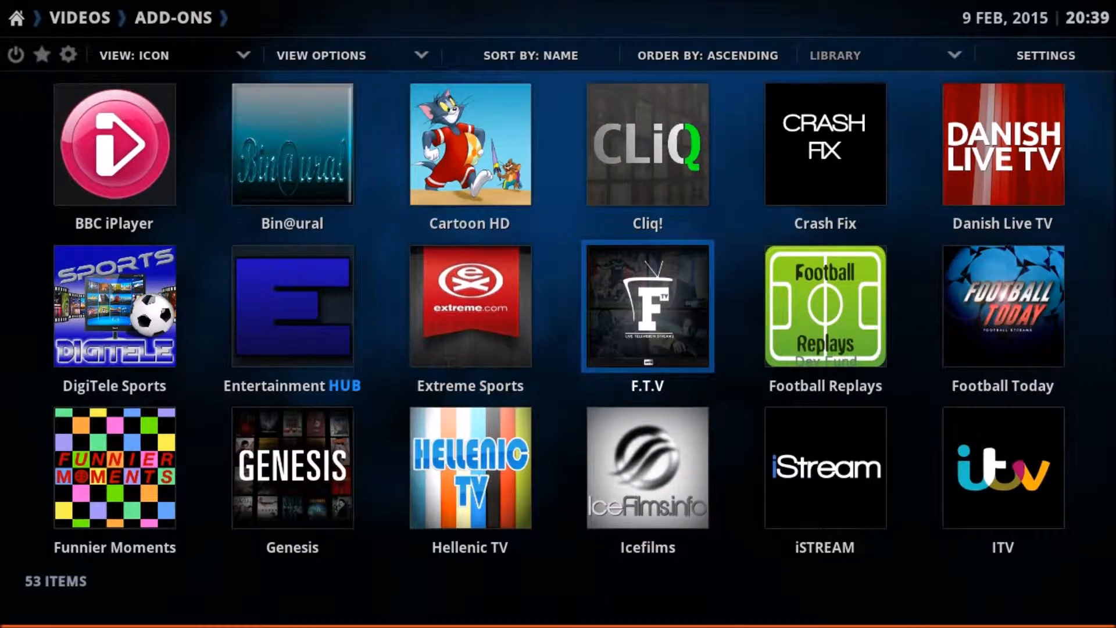
right_click(647, 306)
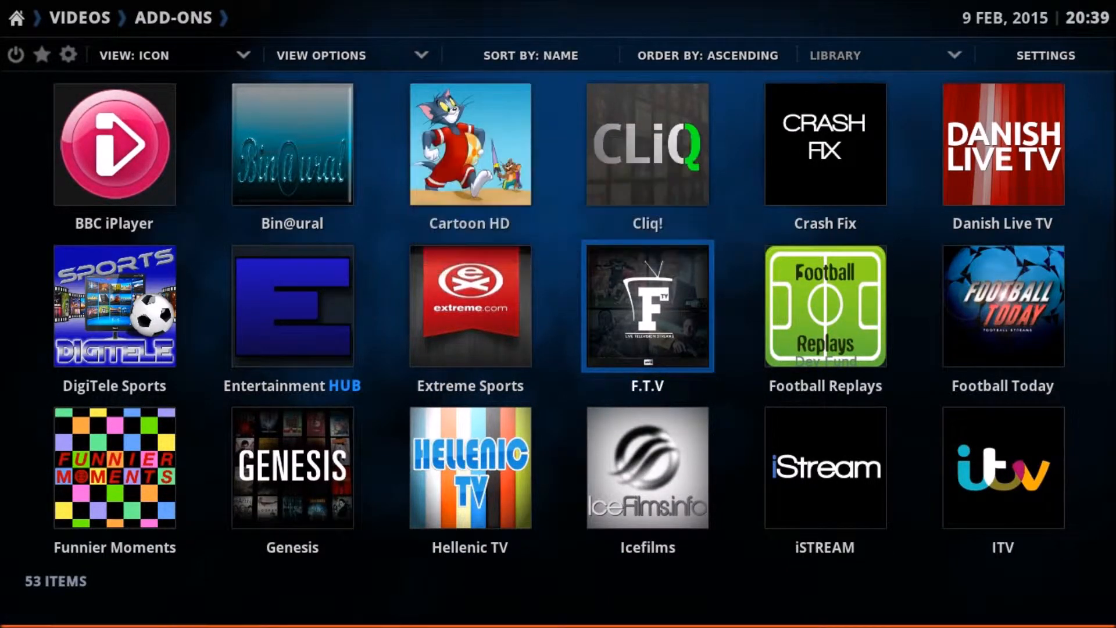
left_click(646, 306)
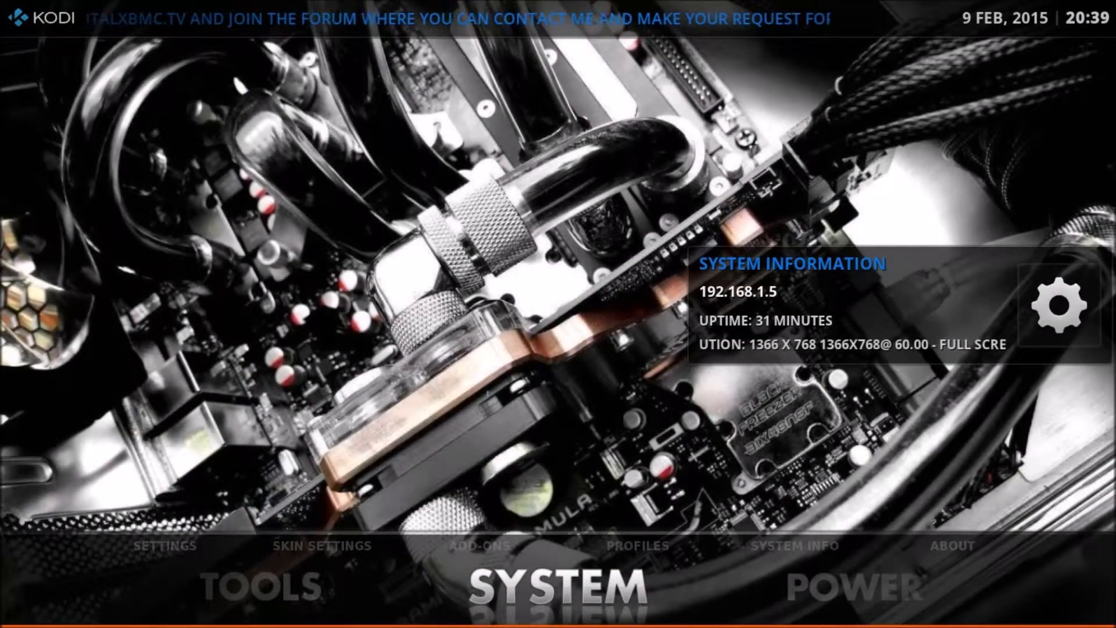
- Reach the skin settings' Home page, down at Add More Categories
left_click(318, 545)
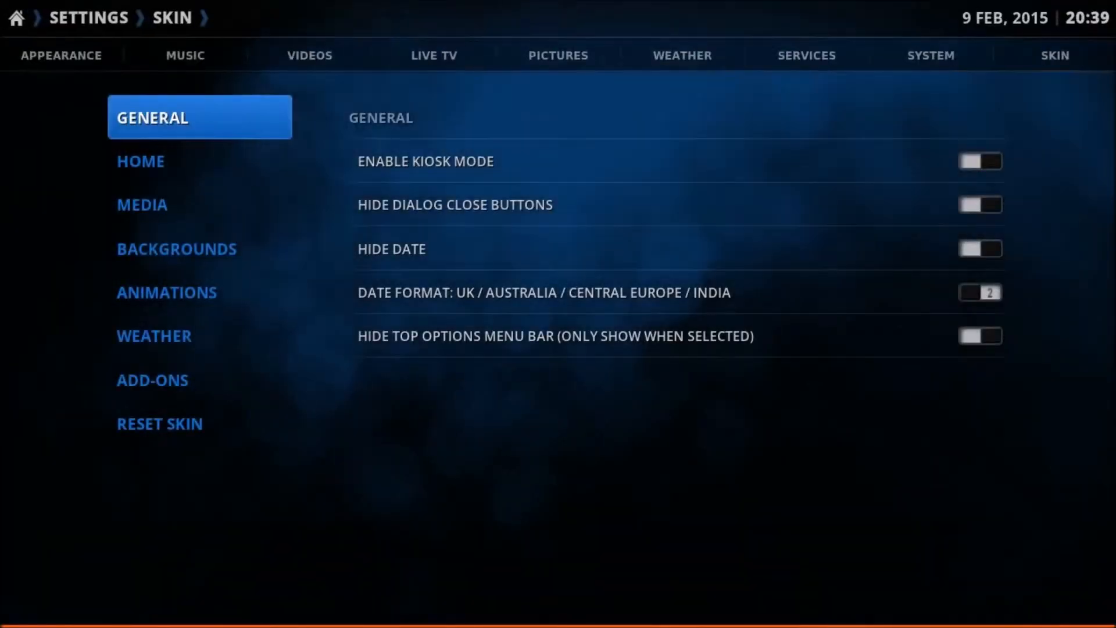
left_click(141, 161)
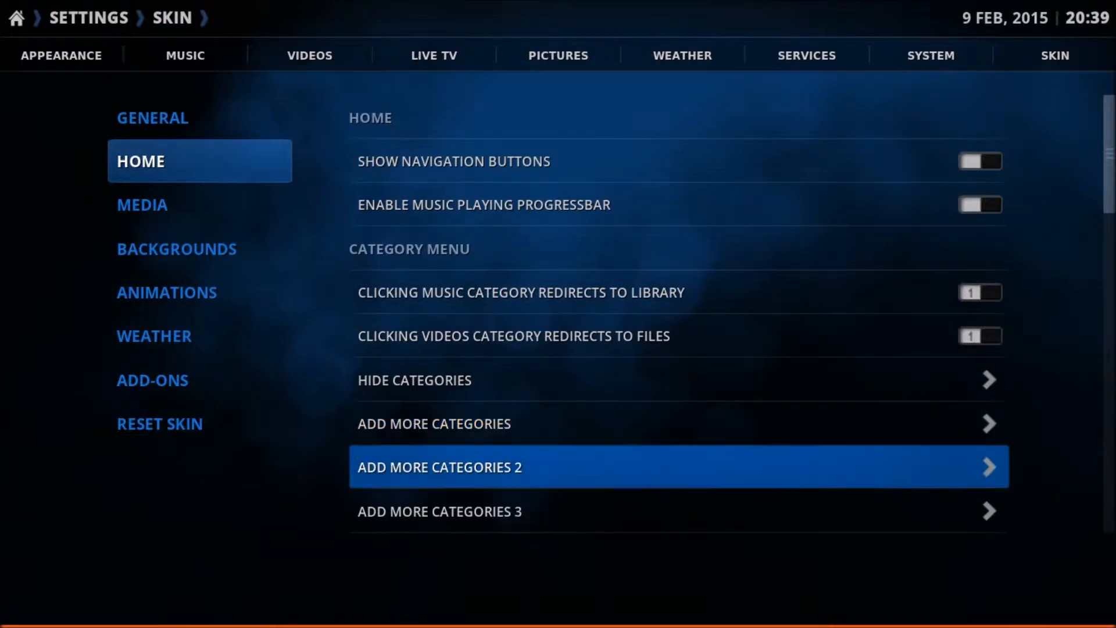
scroll("down", 3)
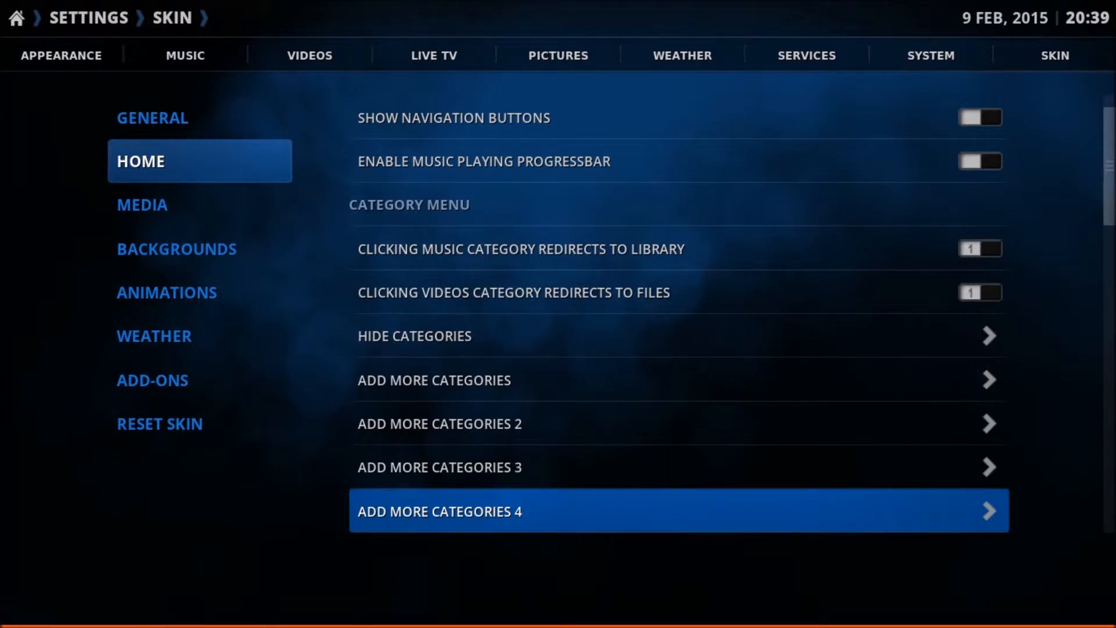
- Turn on Custom 9 in Add More Categories and set its Type to Favourite
left_click(439, 512)
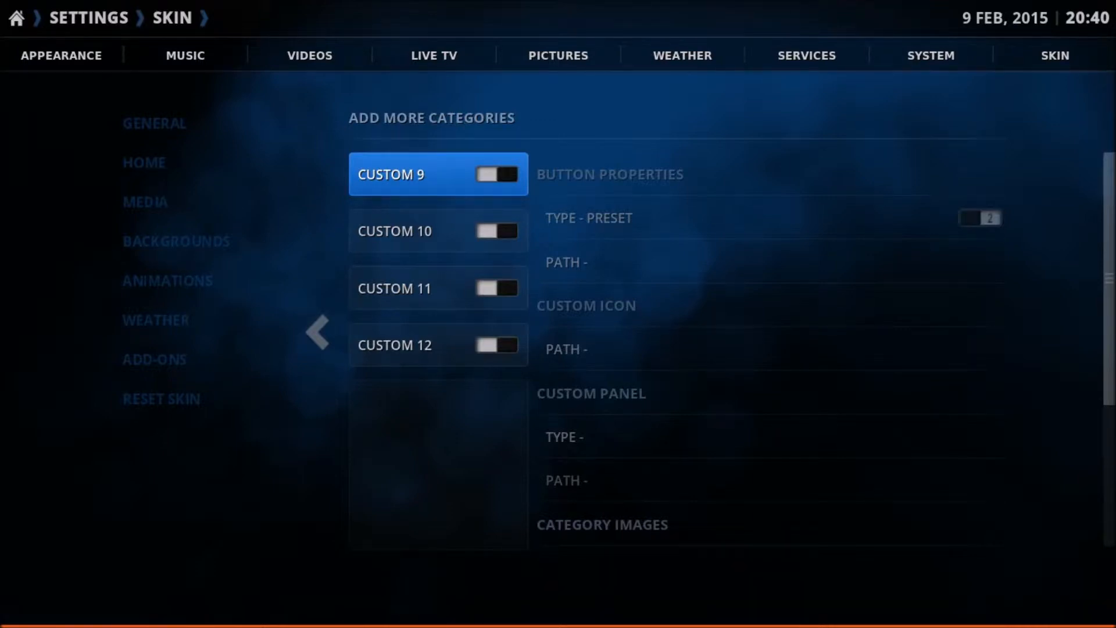
left_click(496, 174)
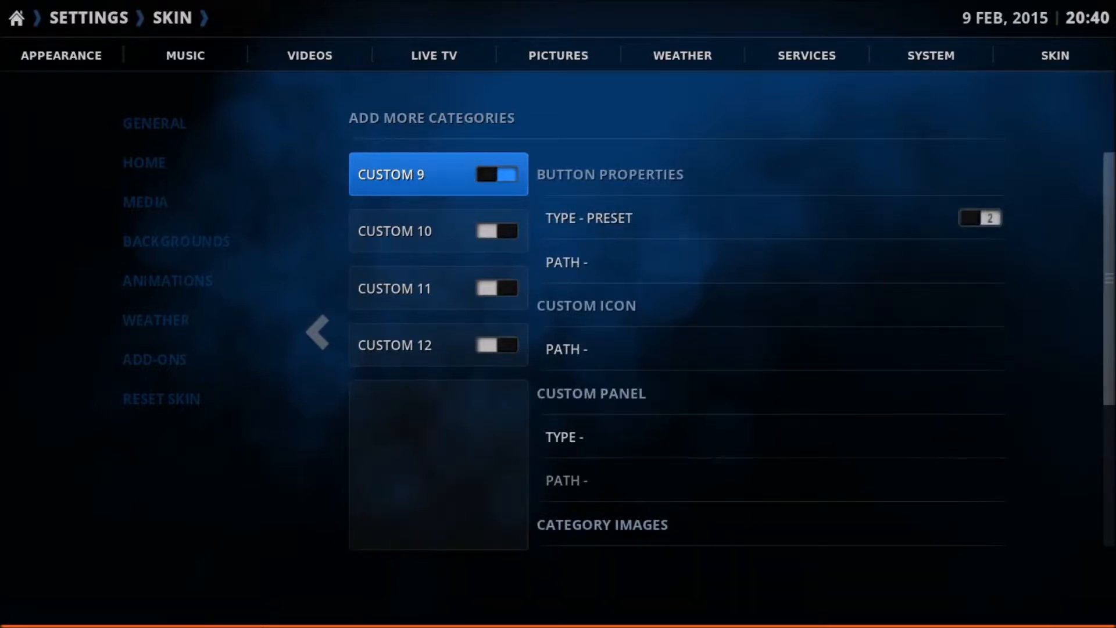
left_click(771, 217)
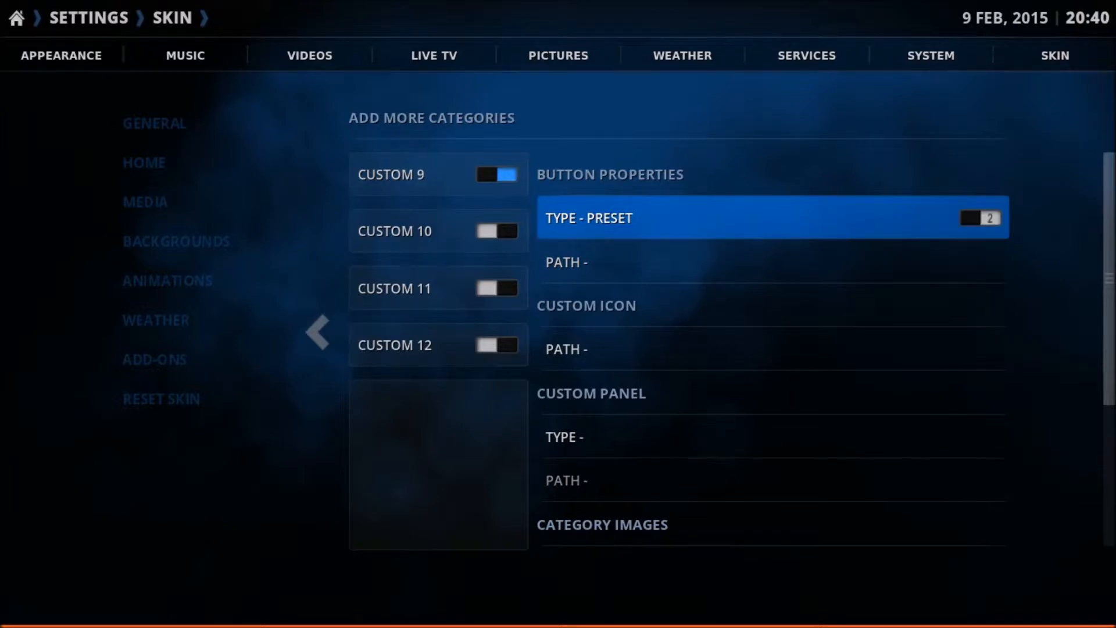
left_click(969, 218)
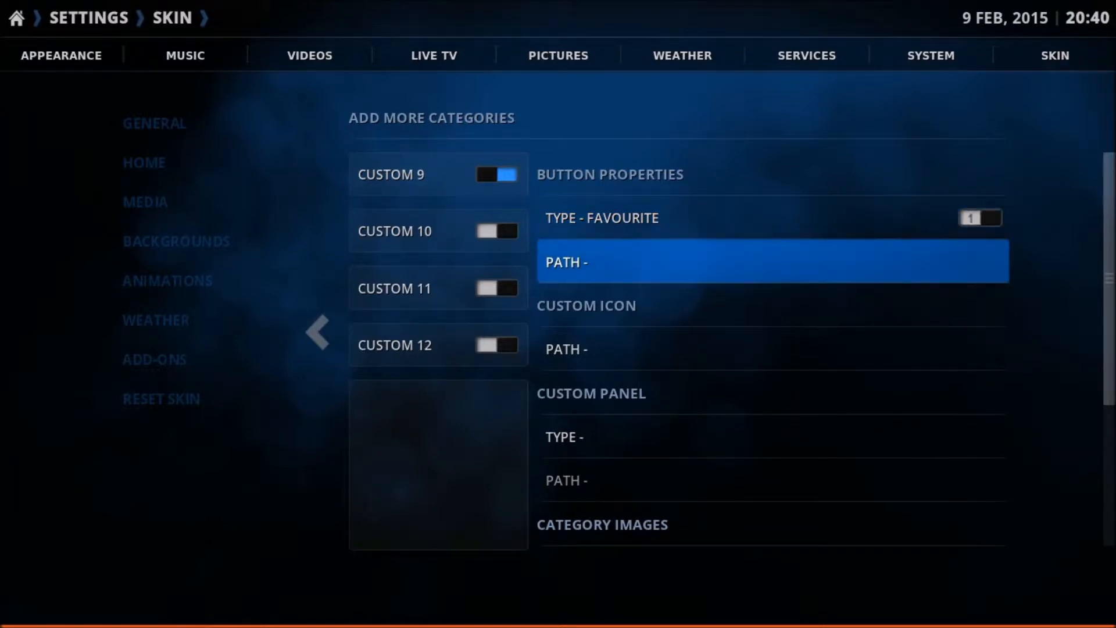
left_click(772, 262)
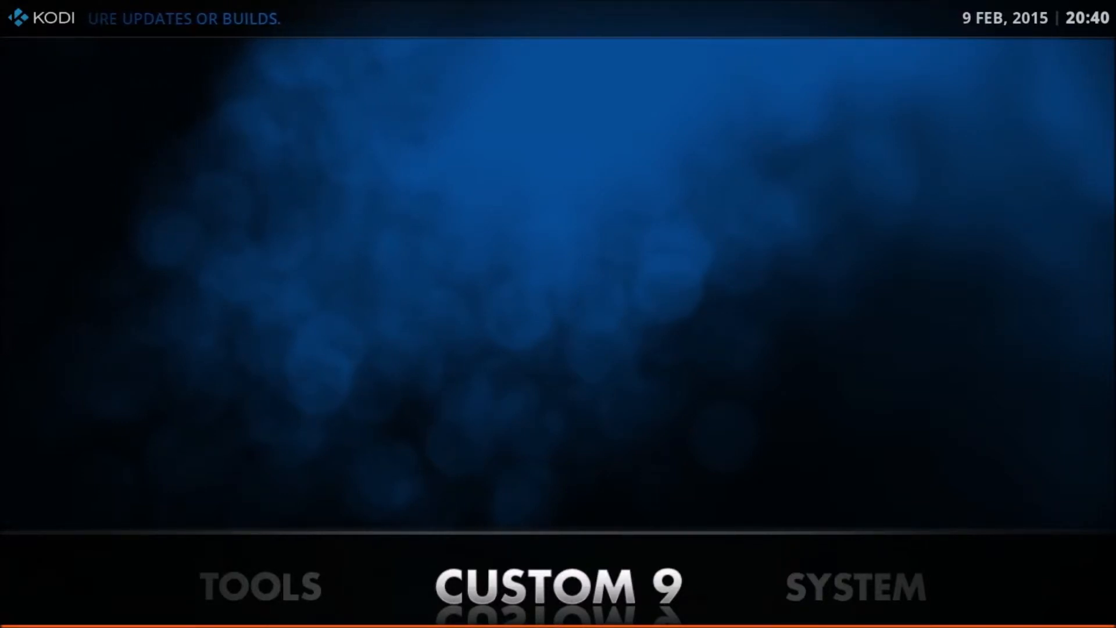
- Return to the skin's Home settings after checking Custom 9 on the home menu
left_click(854, 586)
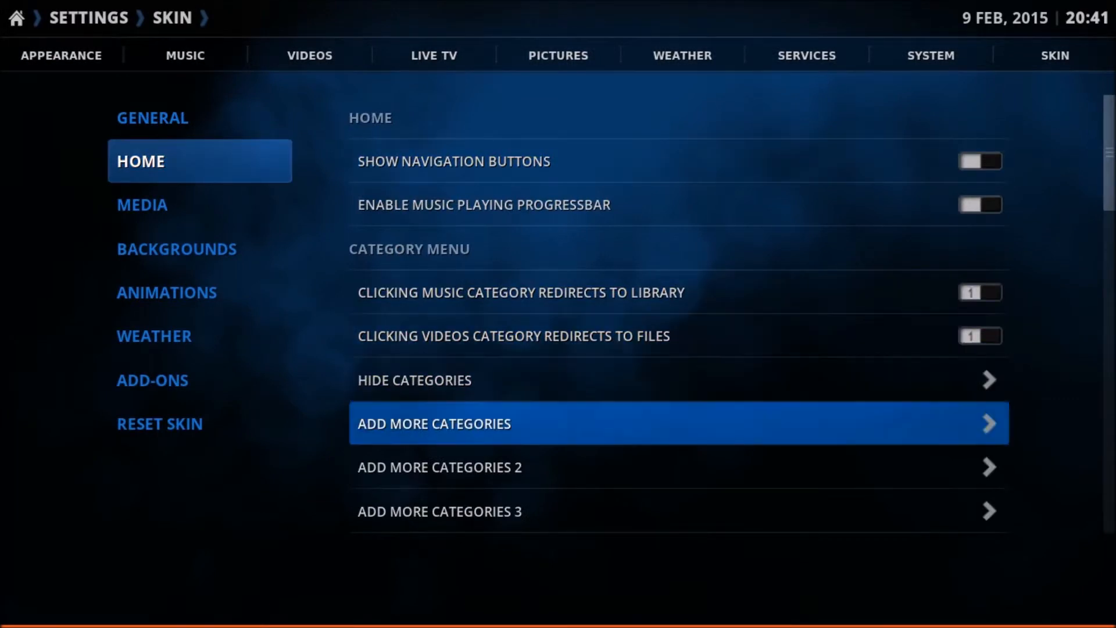
- Reopen Custom 9's category settings, down at the Category Images options
left_click(434, 423)
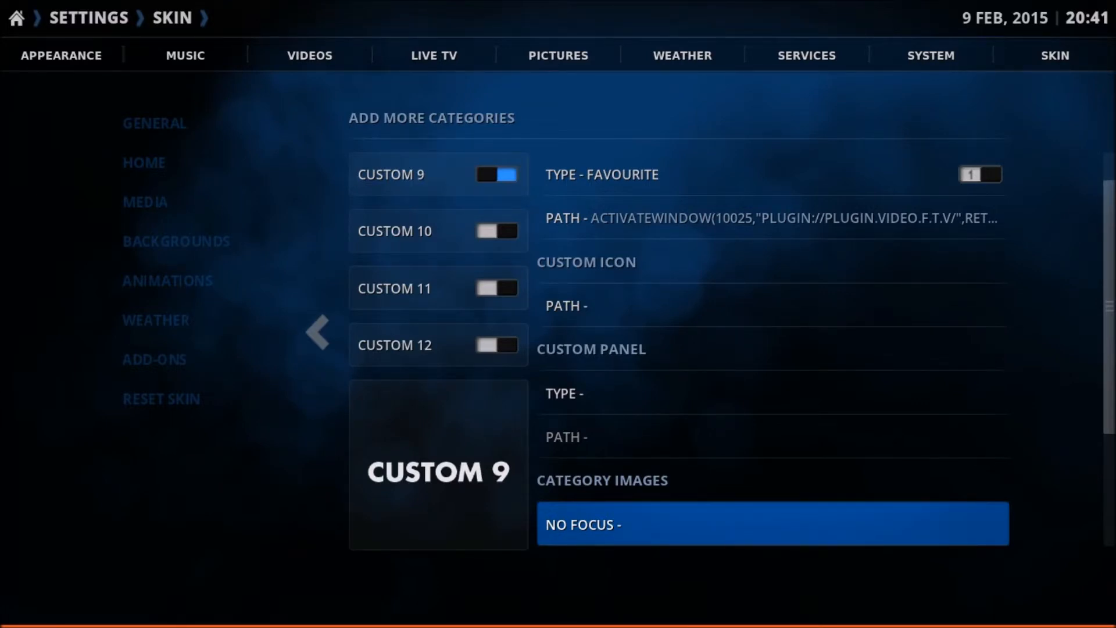
scroll("down", 3)
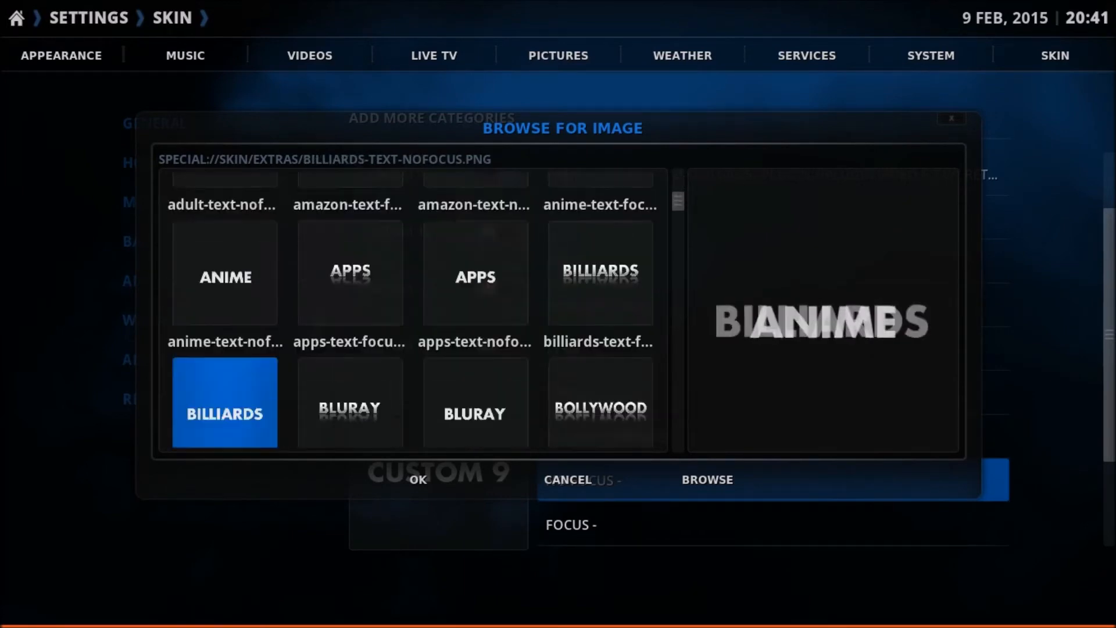
- Browse the image grid from Billiards down to the Downloads image
scroll("down", 3)
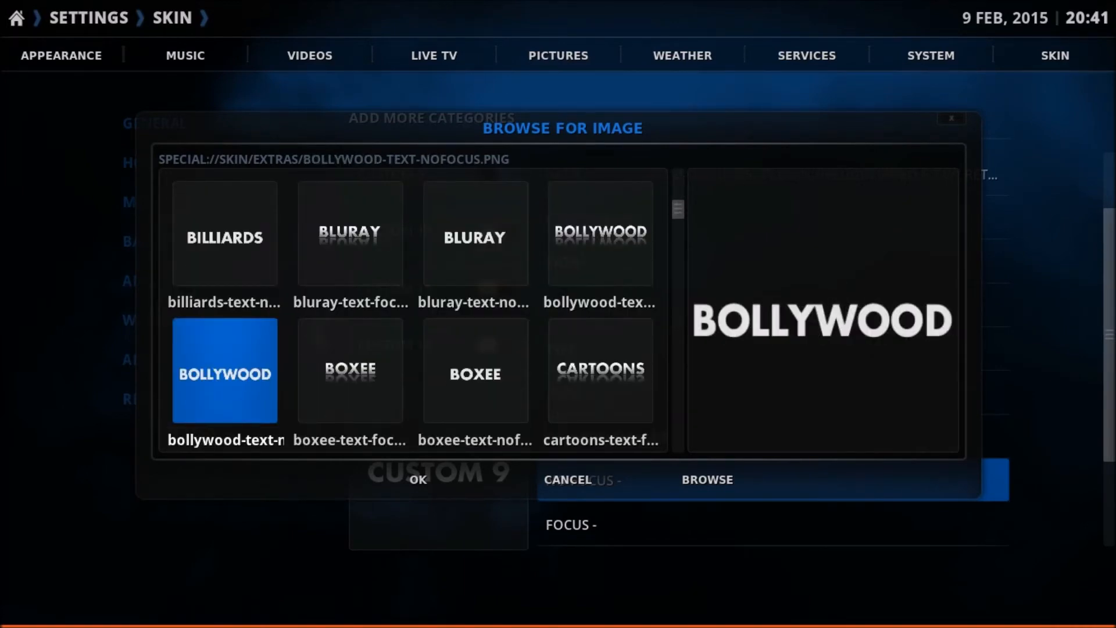
scroll("down", 3)
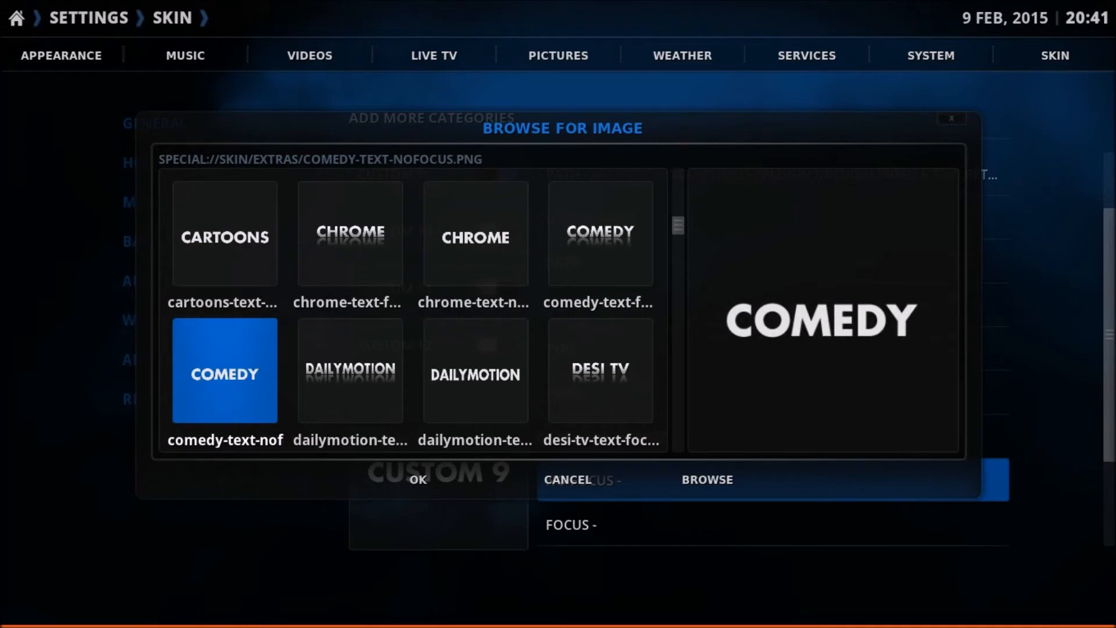
scroll("down", 3)
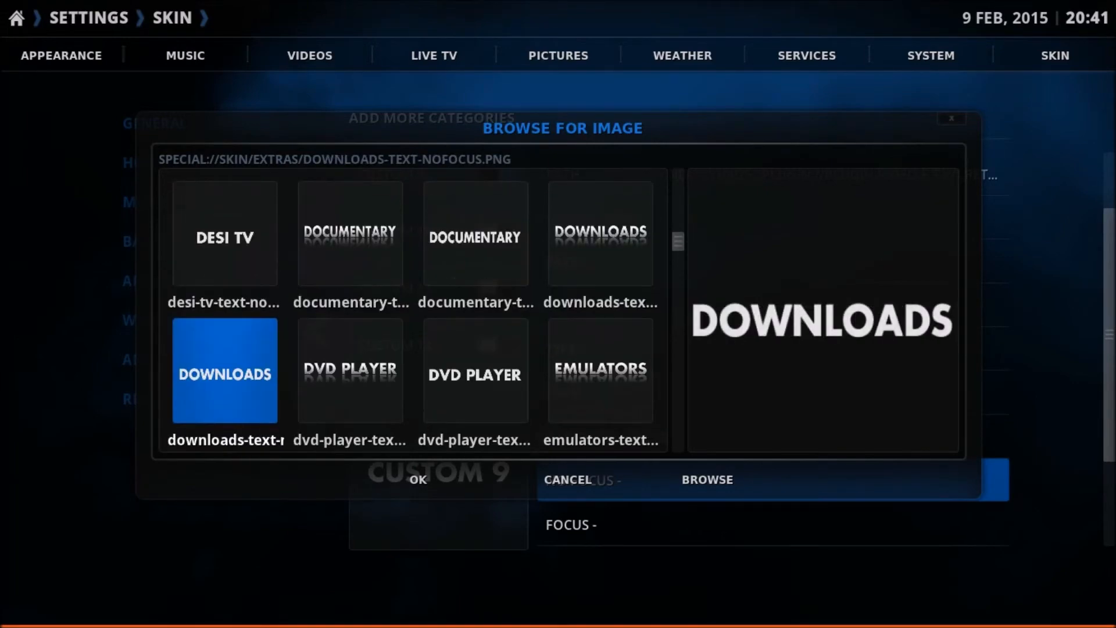